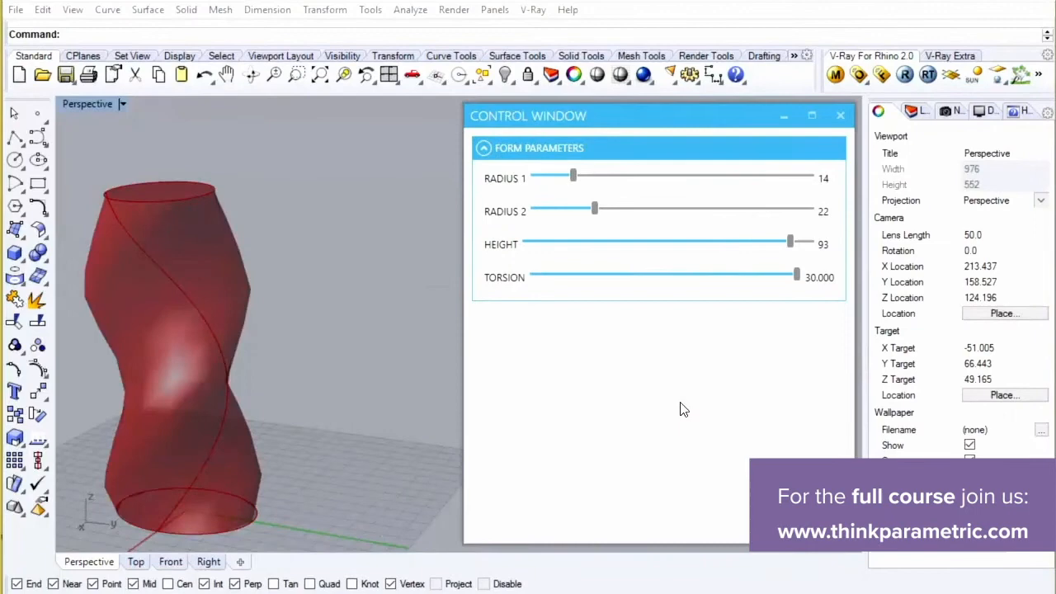
# Drag the Torsion slider from 30 down to about 7 so the red form untwists.
pyautogui.moveTo(796, 274); pyautogui.dragTo(593, 274)
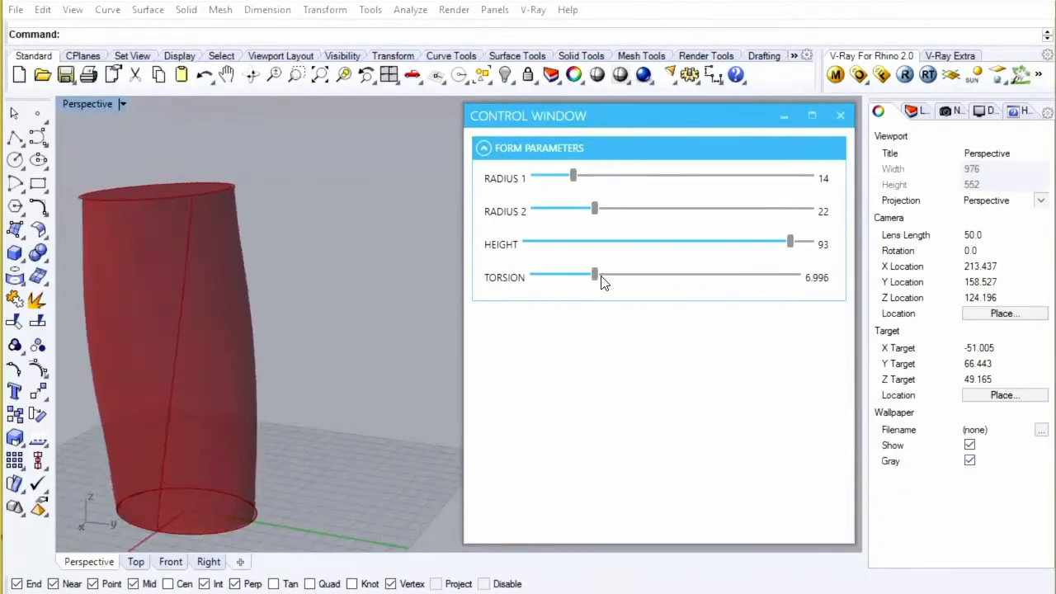
pyautogui.moveTo(594, 274); pyautogui.dragTo(652, 274)
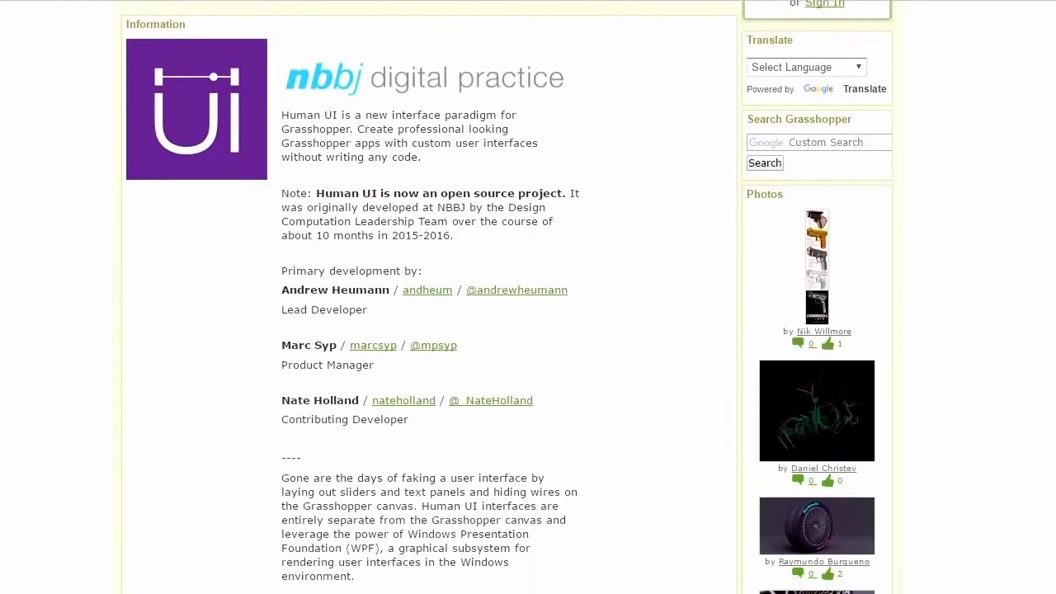
# Scroll down through the Human UI project description on the Grasshopper page.
pyautogui.scroll(-3)
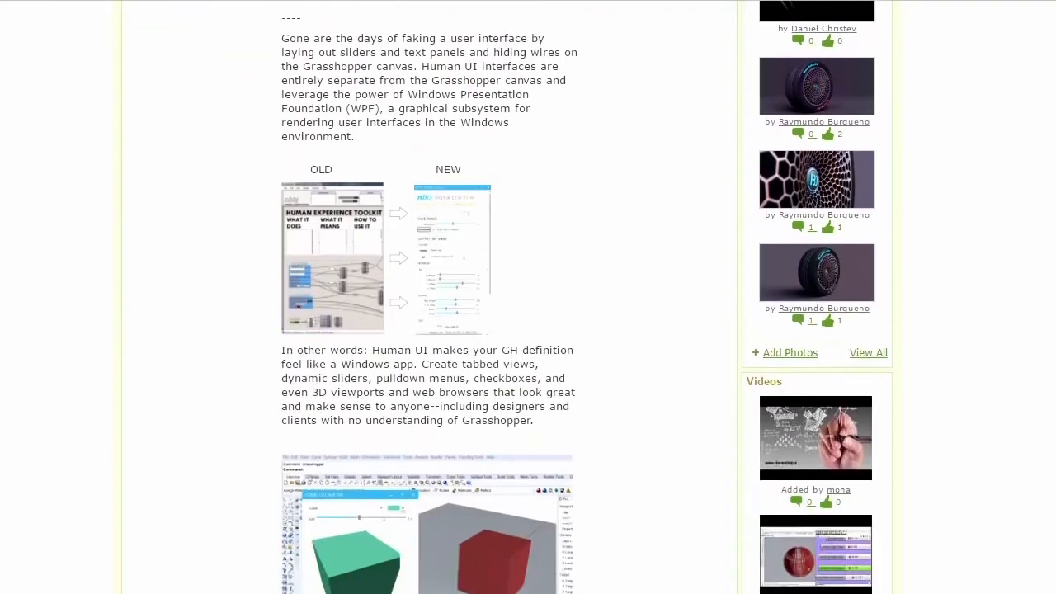
pyautogui.scroll(-3)
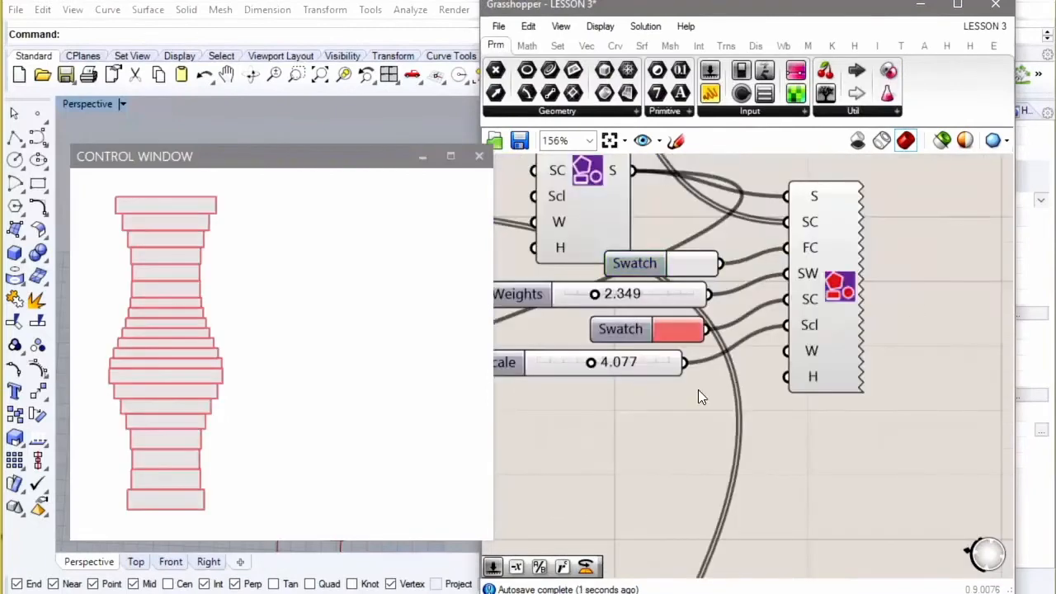
# From the Human UI component tab, raise the Section Angle slider to about 189.
pyautogui.click(620, 328)
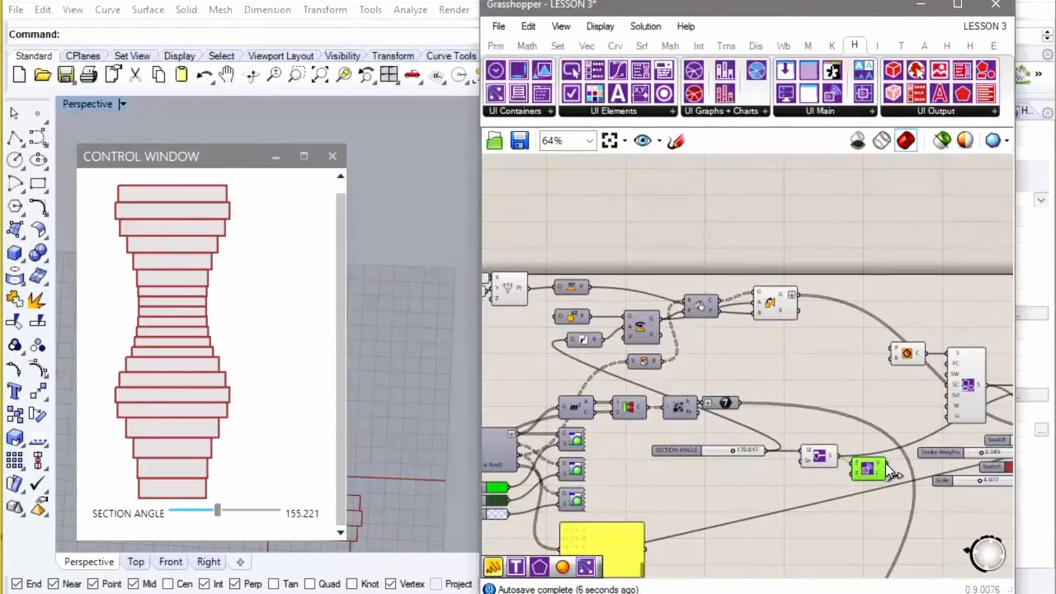
pyautogui.moveTo(218, 512); pyautogui.dragTo(227, 512)
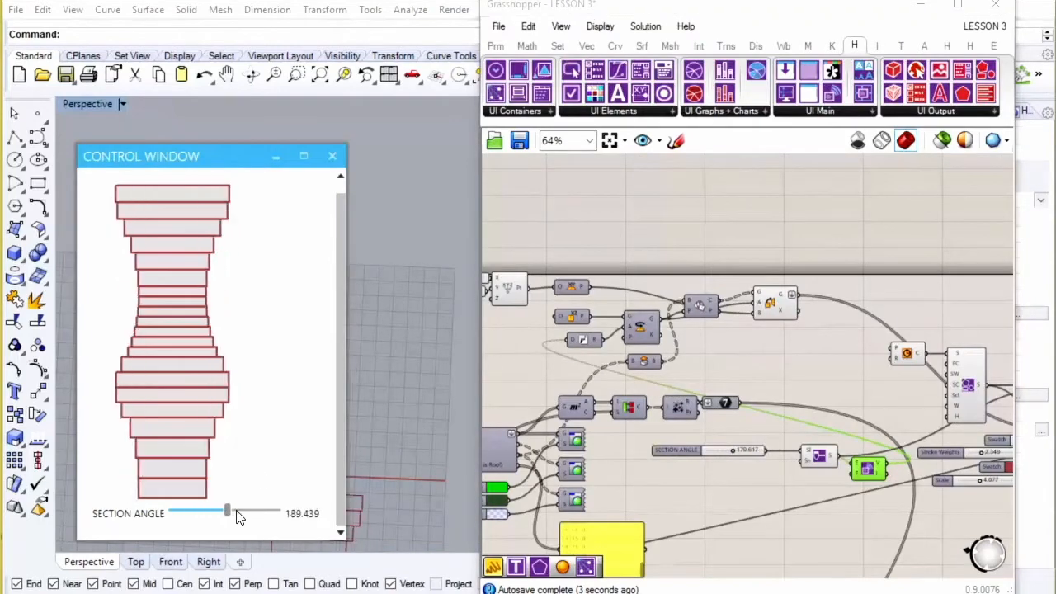